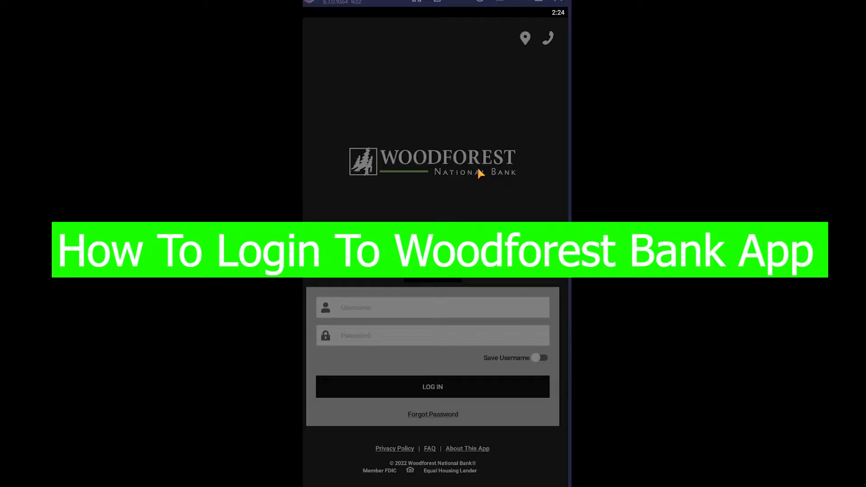
# Start signing in to Woodforest online banking with LOG IN so the Logging In spinner runs
pyautogui.click(432, 387)
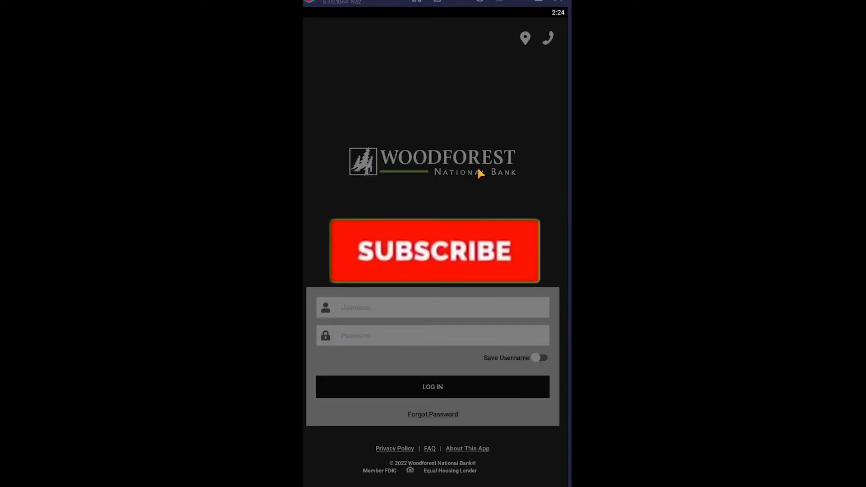
pyautogui.click(434, 249)
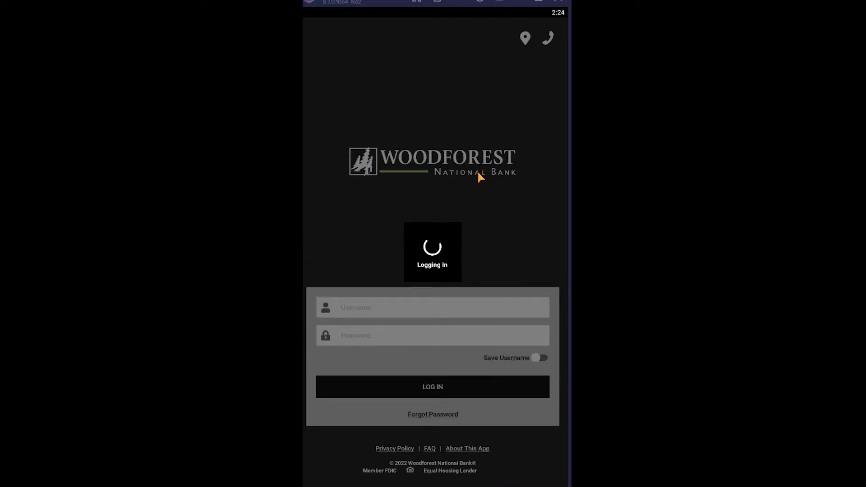
pyautogui.moveTo(409, 297)
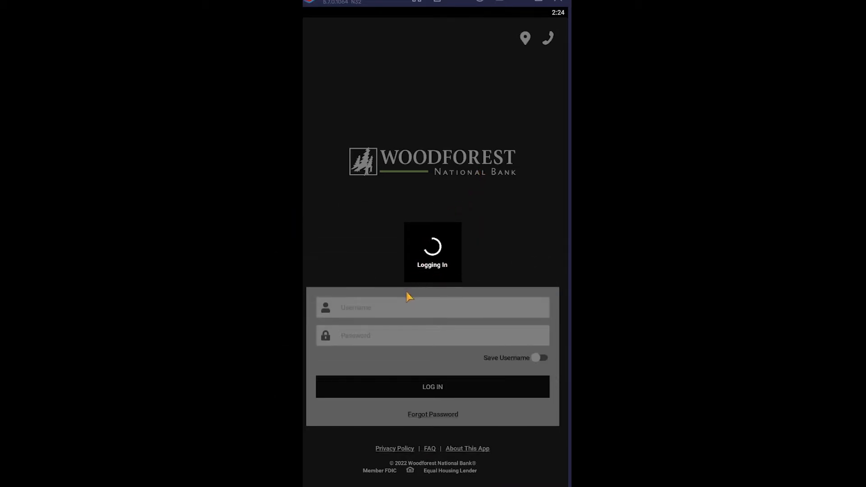
pyautogui.moveTo(478, 203)
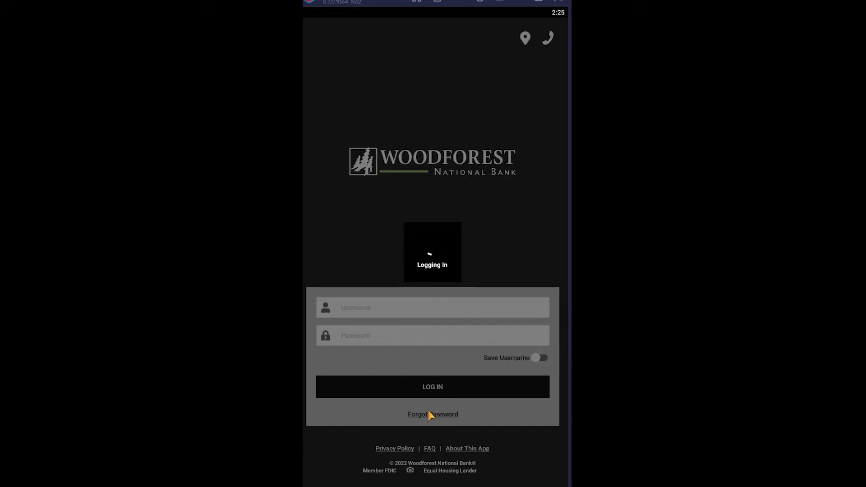
pyautogui.moveTo(406, 305)
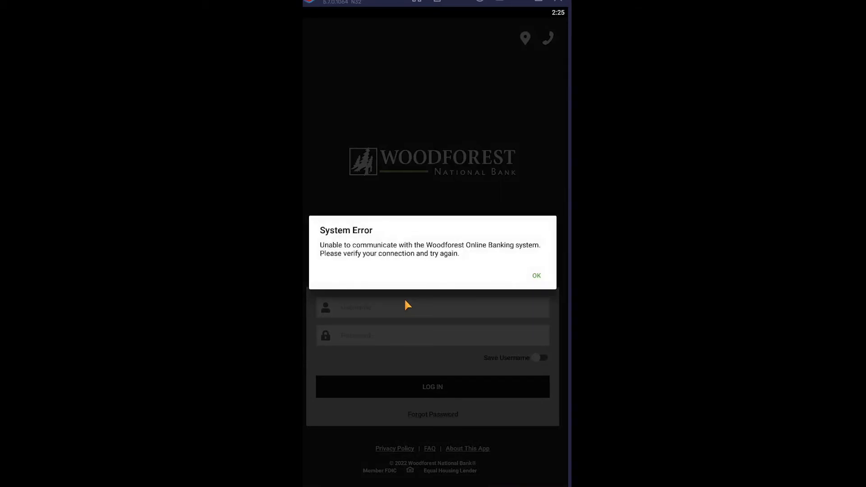
pyautogui.moveTo(463, 286)
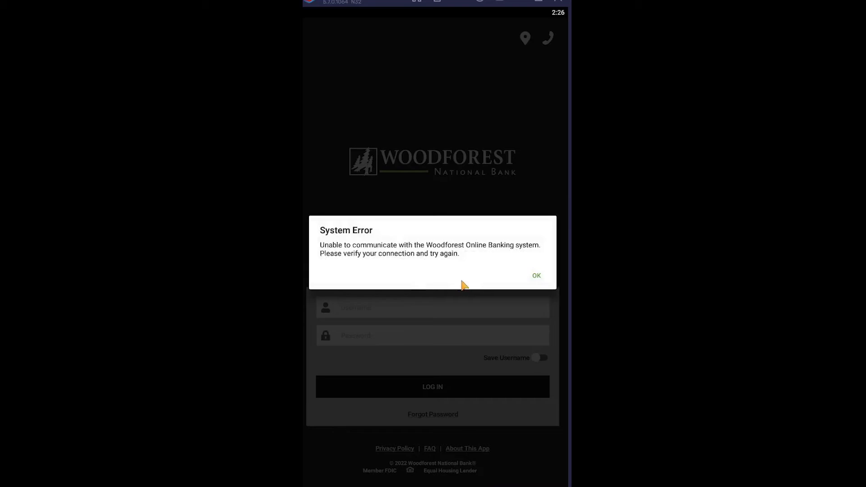
pyautogui.moveTo(501, 272)
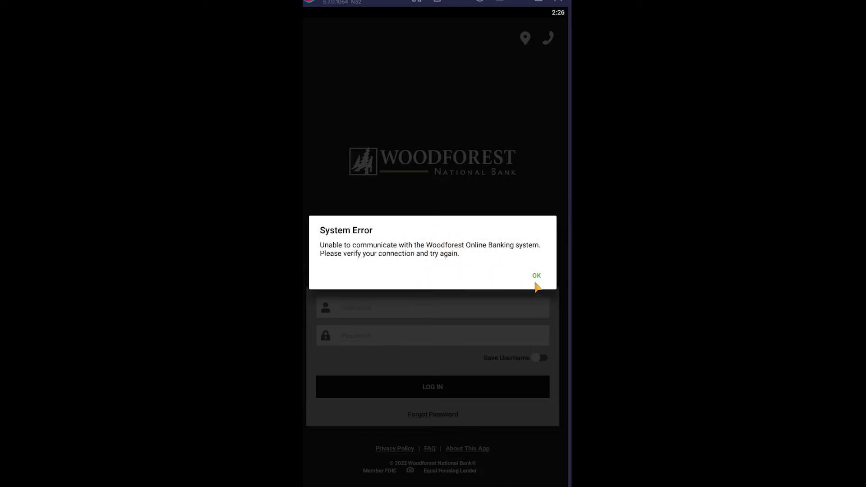
# Dismiss the System Error connection message so the login attempt restarts
pyautogui.click(534, 276)
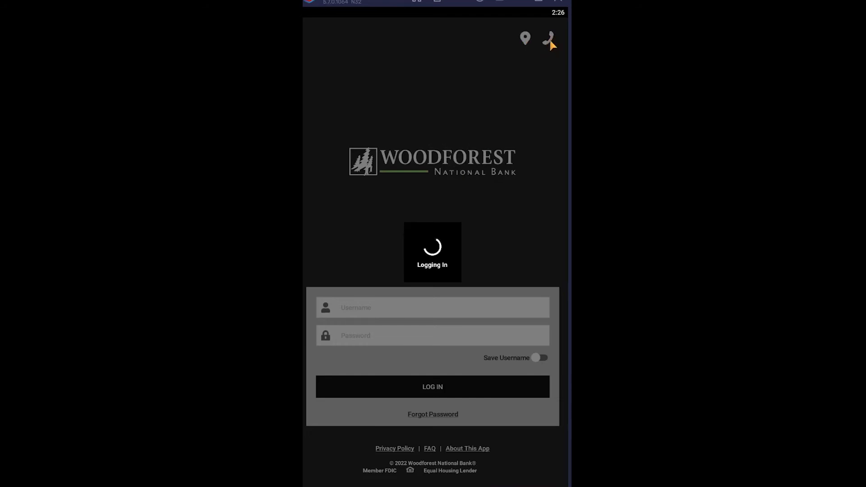
pyautogui.moveTo(494, 146)
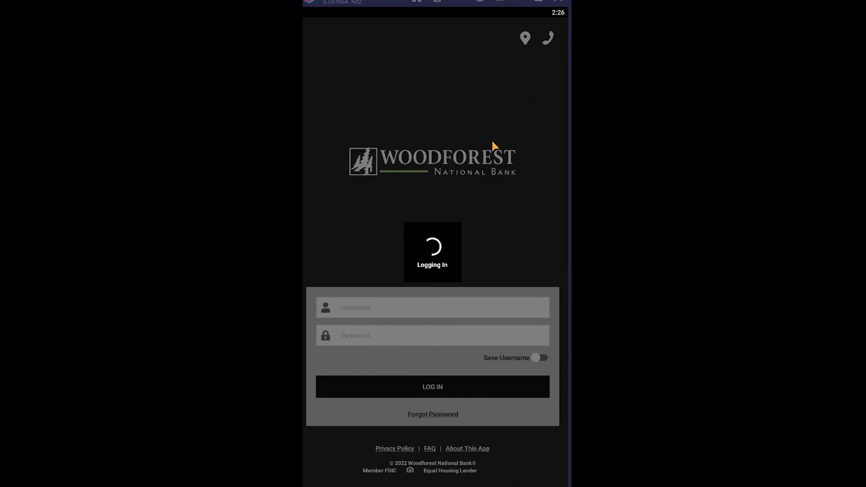